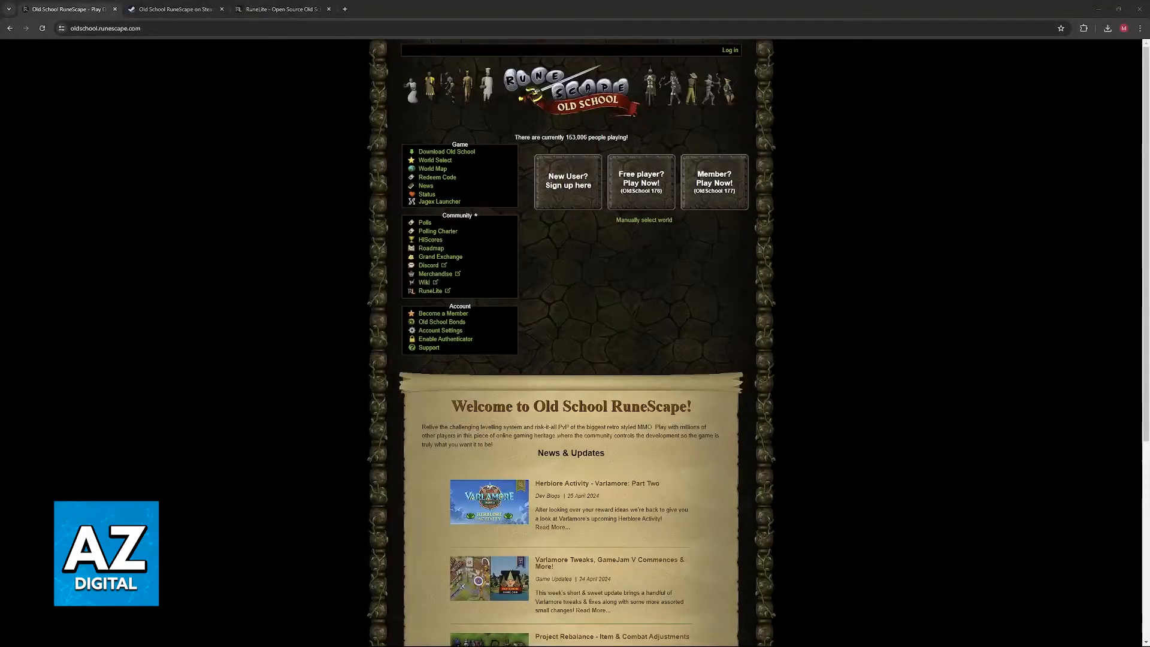
mouse_move(779, 240)
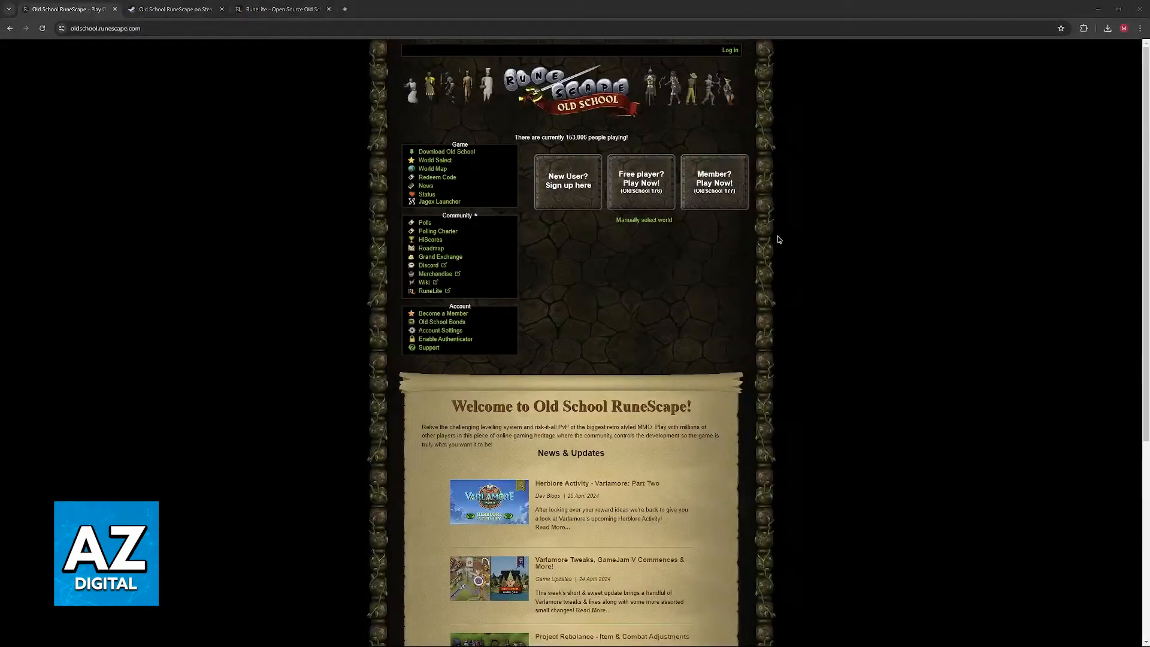
mouse_move(781, 236)
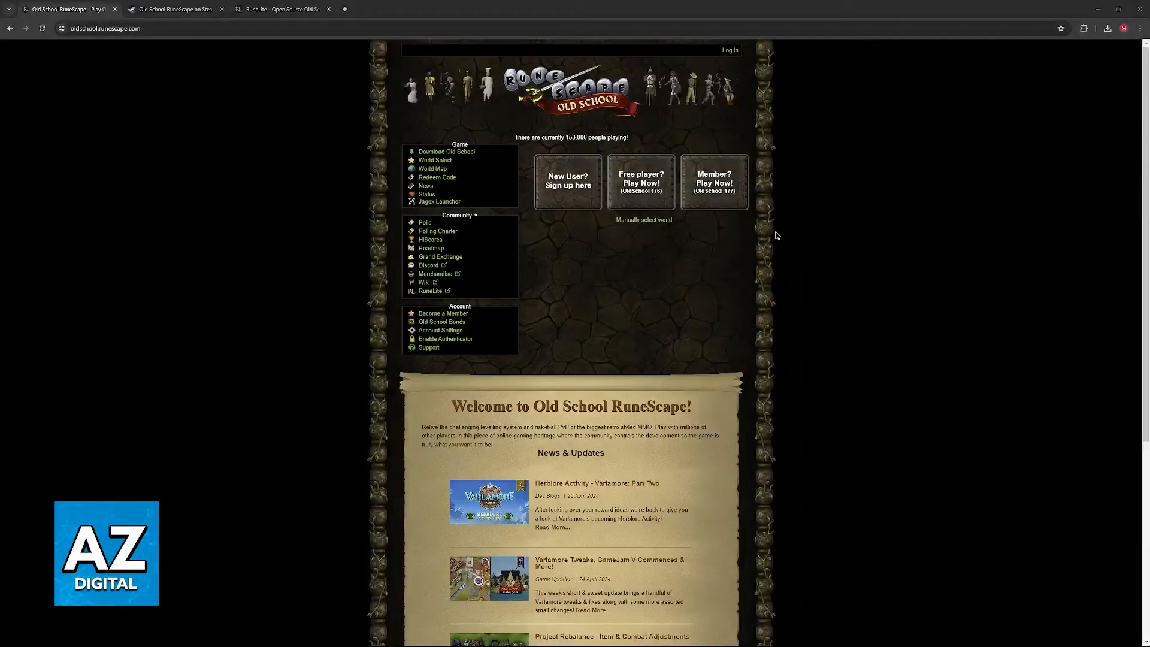
mouse_move(487, 213)
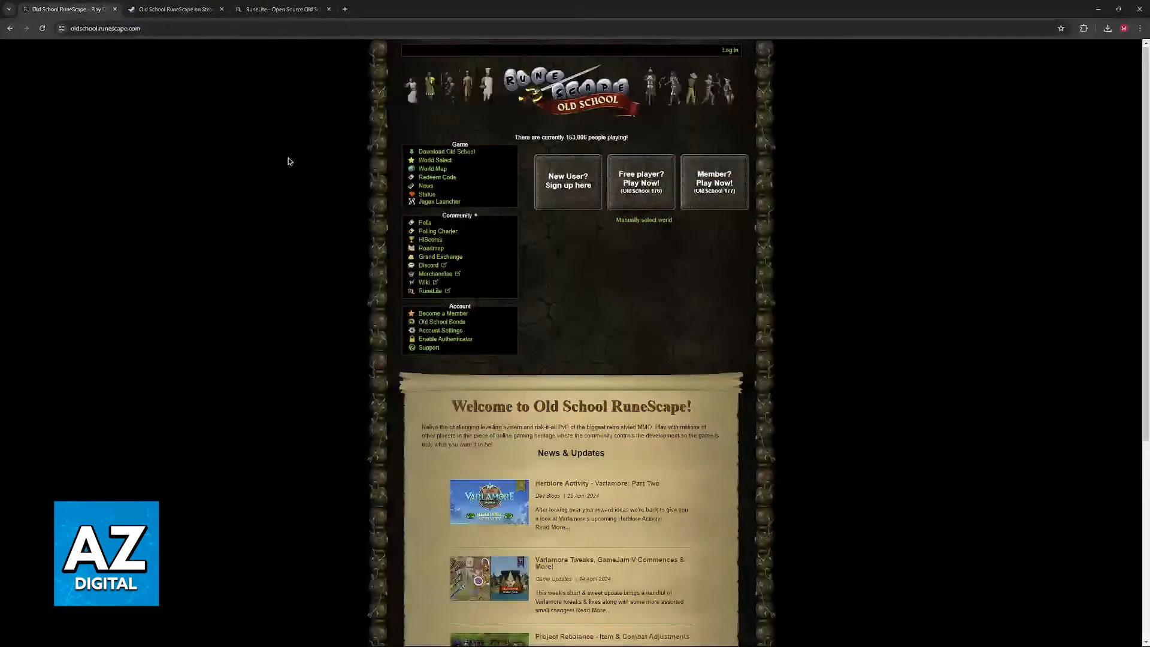
Step: Switch to the runelite.net tab showing the RuneLite client's download options
click(174, 9)
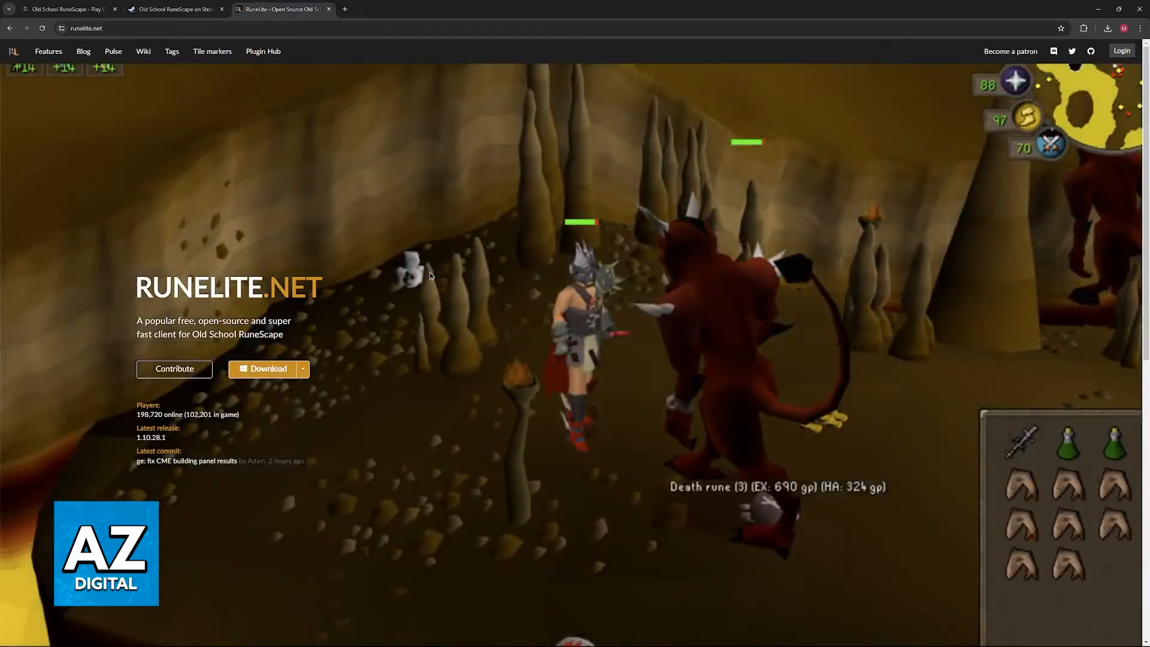
Step: Download the RuneLite Linux (x64) AppImage from the platform-specific download choices
click(303, 368)
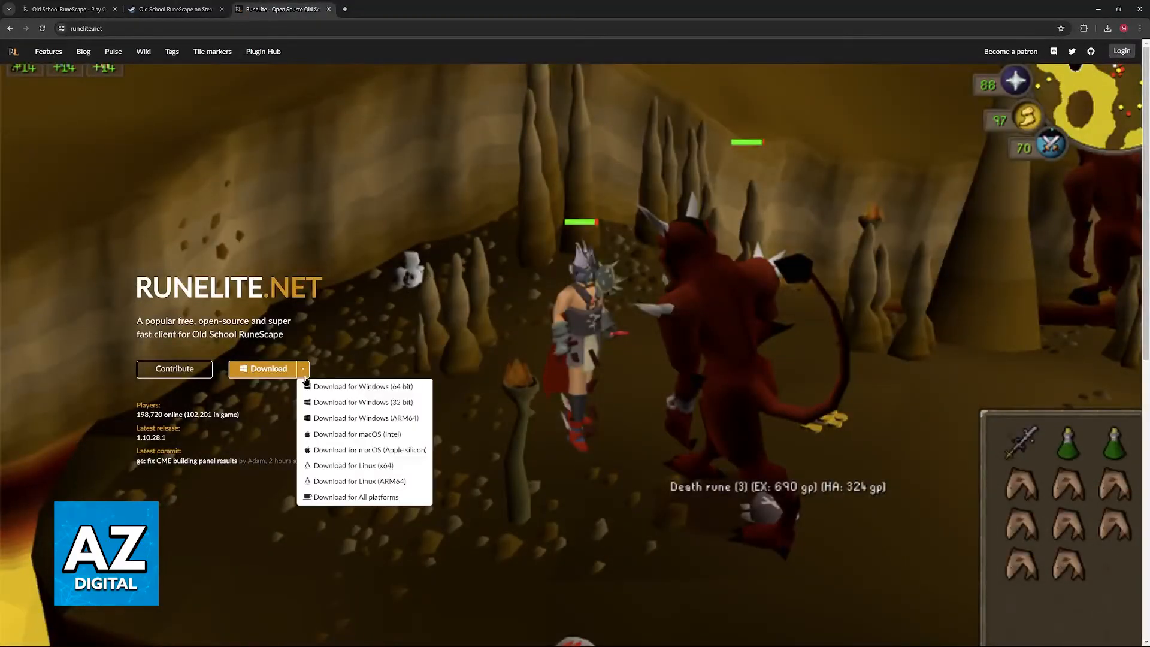
mouse_move(352, 465)
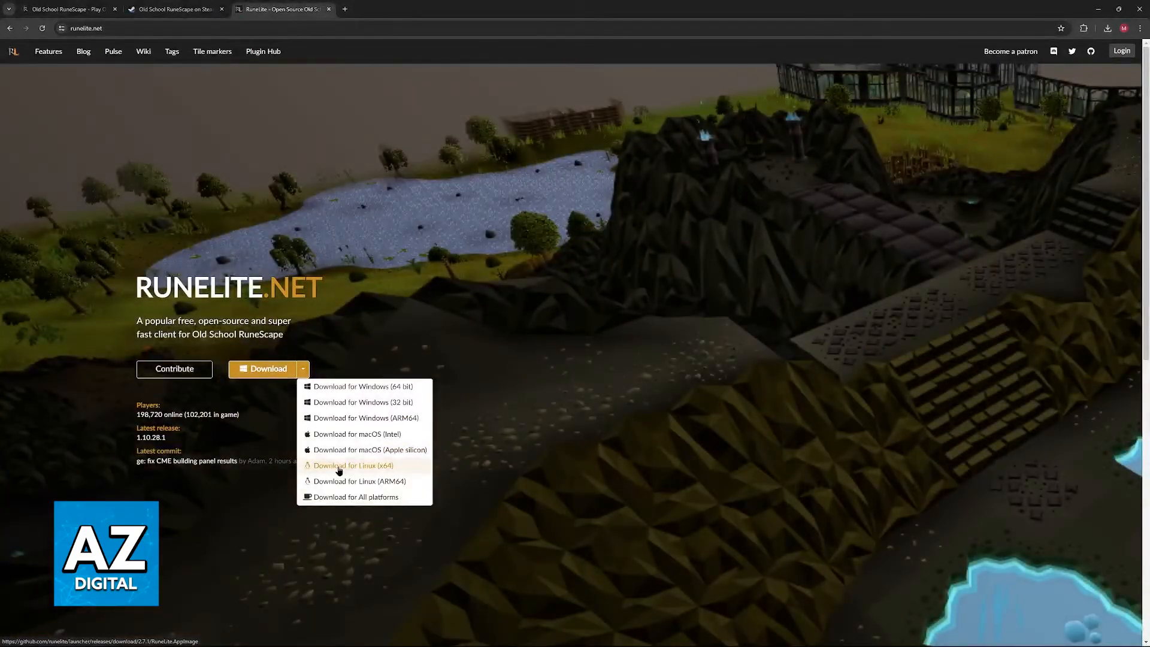
mouse_move(363, 402)
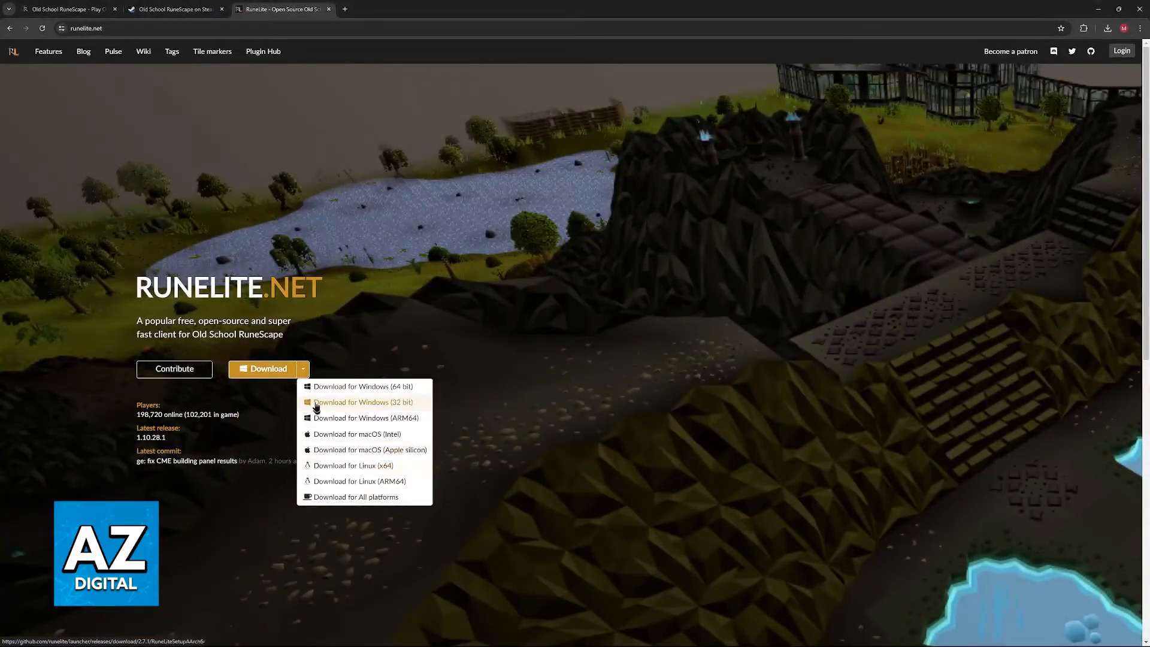
mouse_move(345, 465)
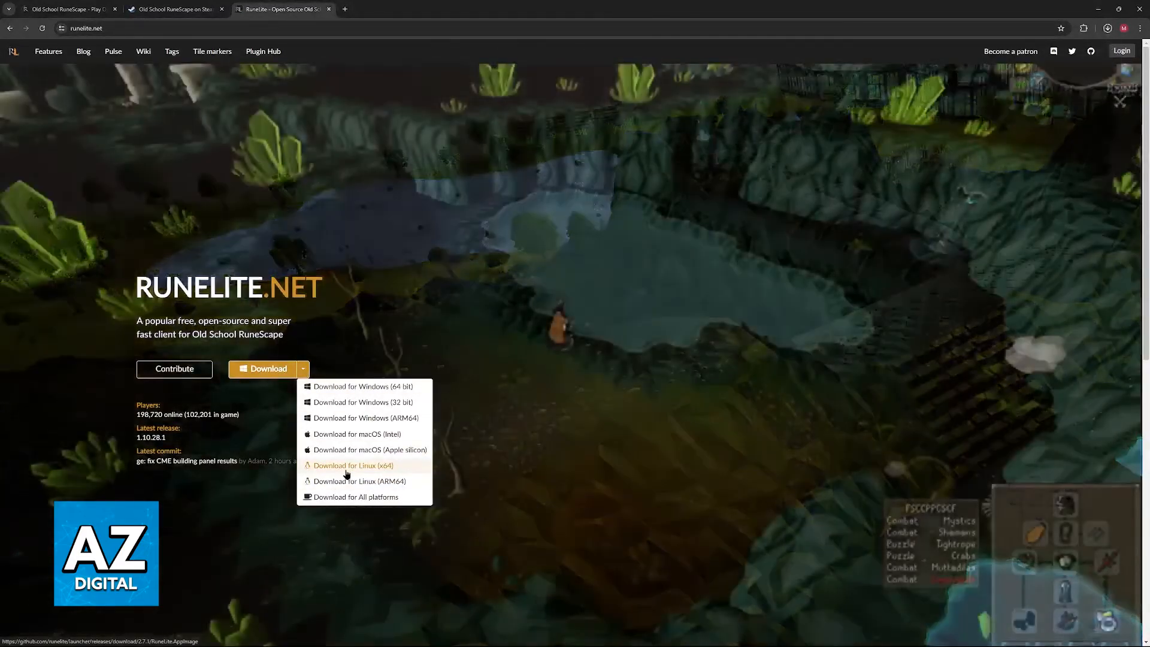
click(352, 465)
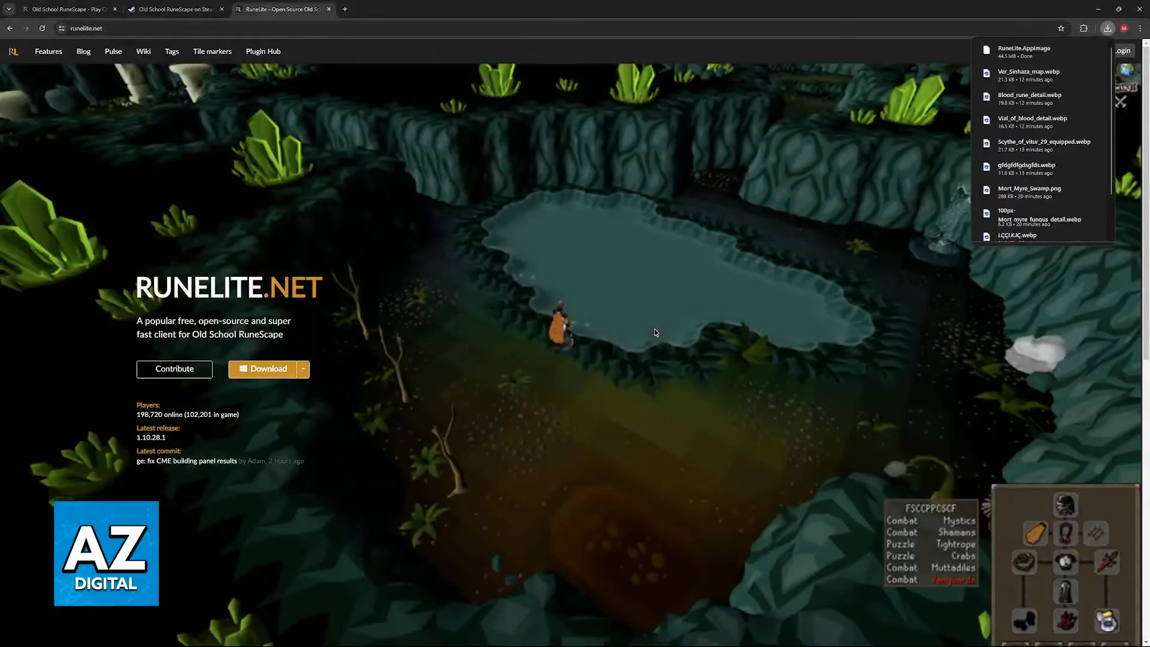
mouse_move(776, 275)
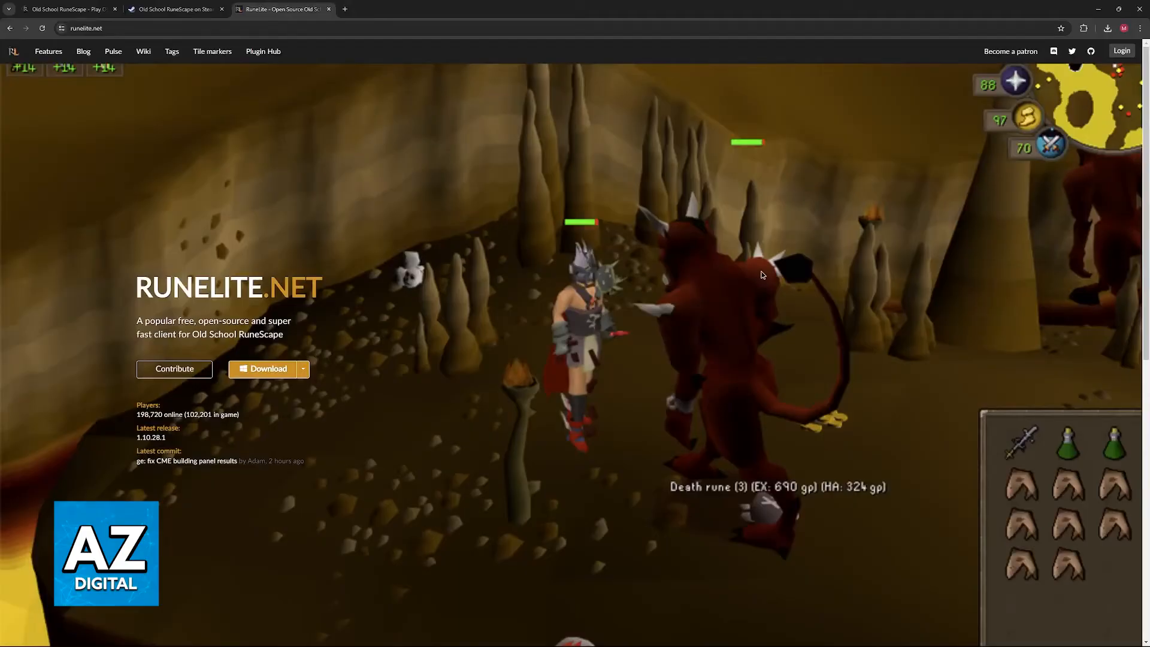
mouse_move(330, 300)
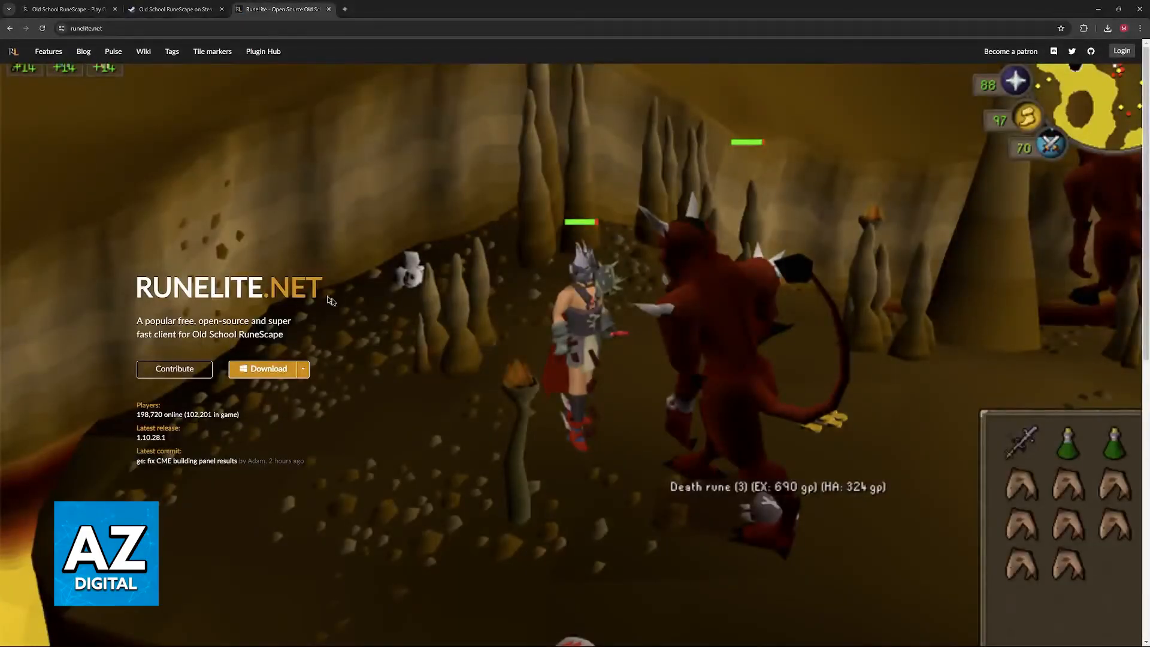
Step: Dismiss Chrome's downloads bubble, leaving only the RuneLite homepage visible
click(172, 9)
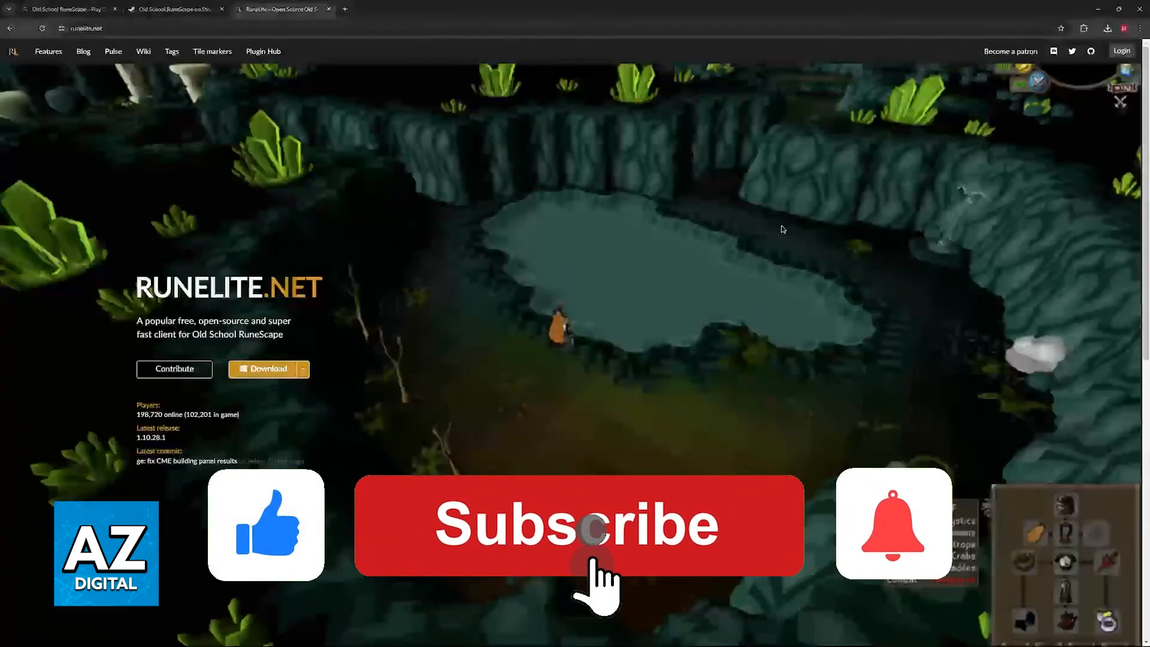
click(578, 524)
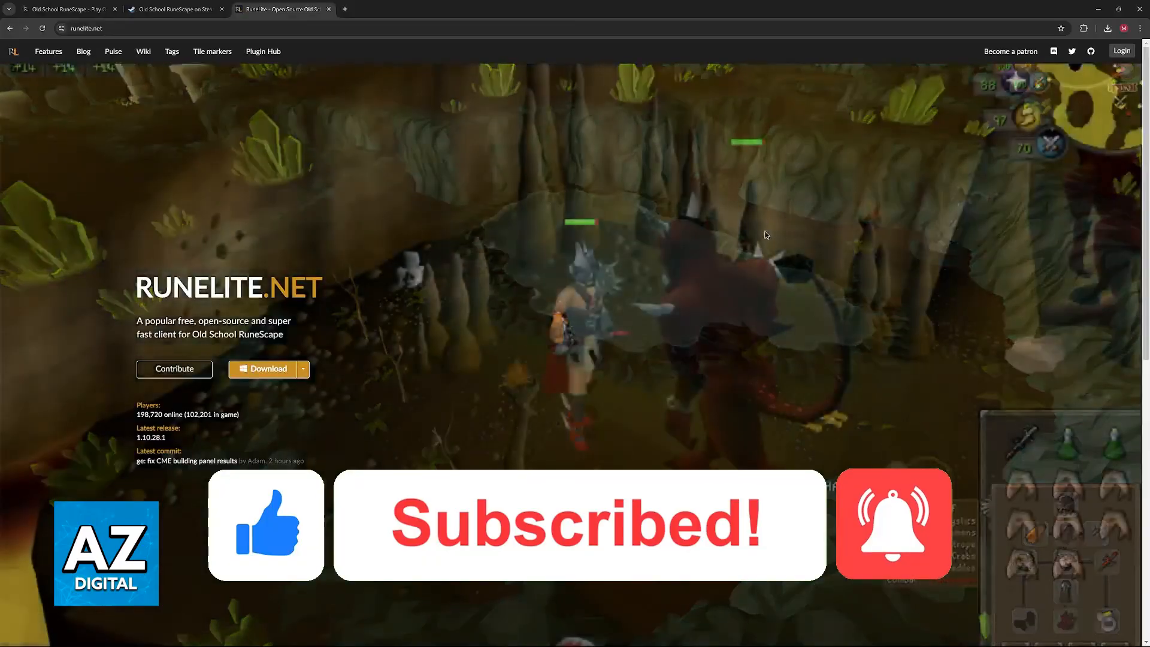